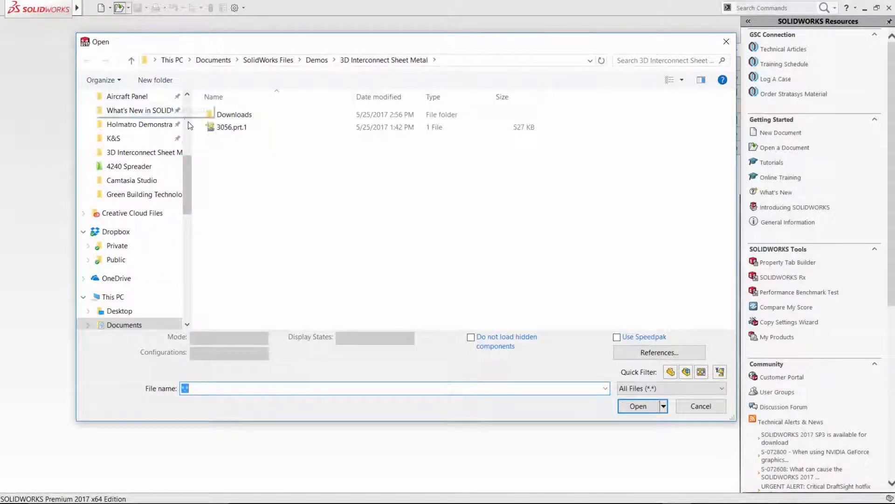
Step: Open the imported Creo part 3056.prt.1 from the 3D Interconnect Sheet Metal folder
{"action": "left_click", "coordinate": [231, 127]}
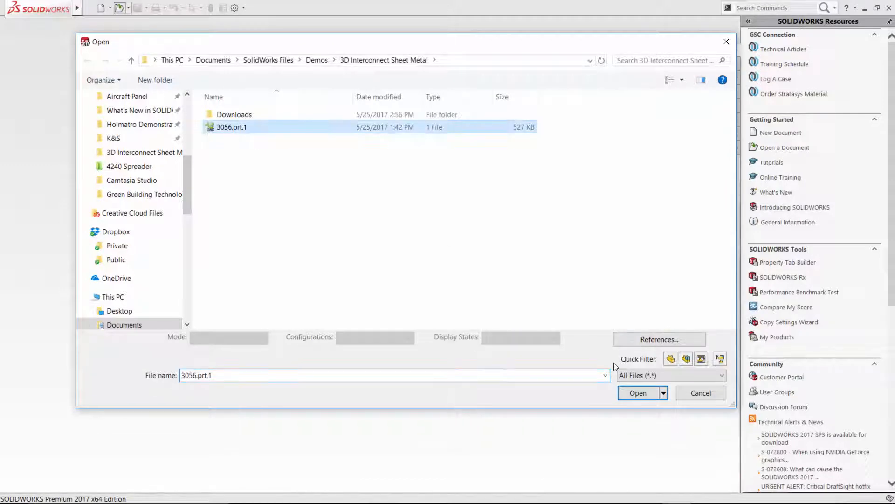
{"action": "left_click", "coordinate": [638, 393]}
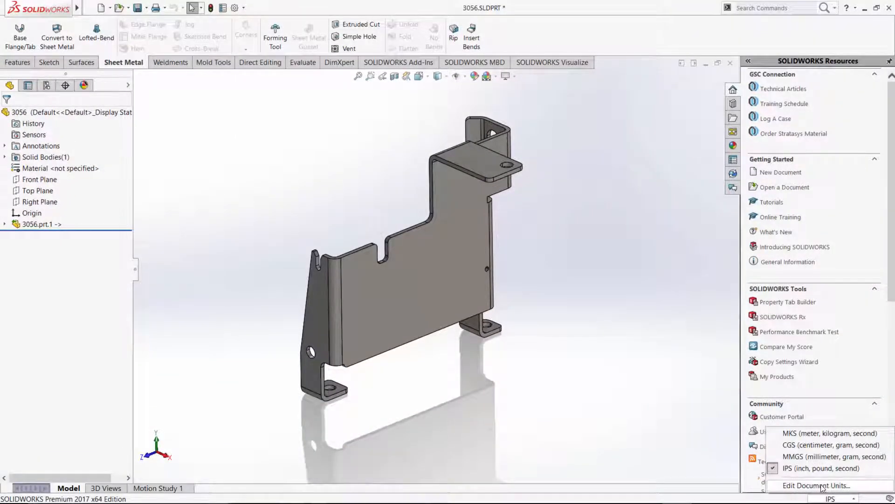
Step: Set the document's length display to three decimal places (.123)
{"action": "left_click", "coordinate": [817, 485]}
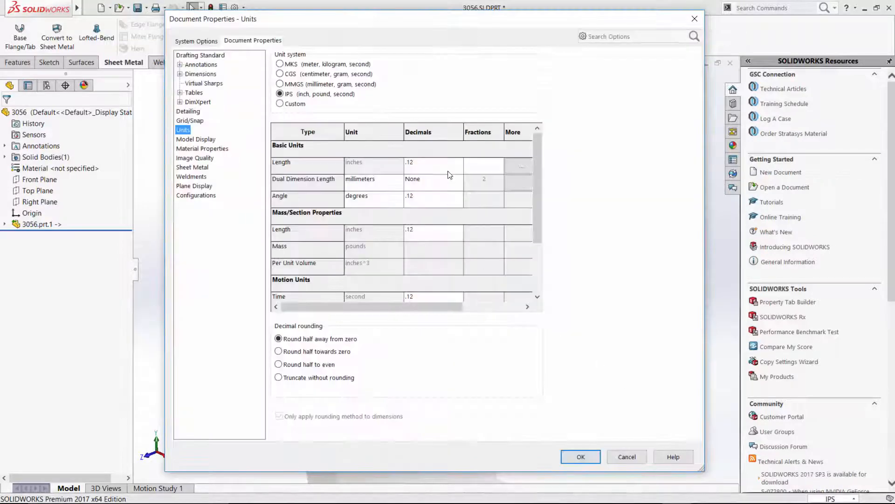
{"action": "left_click", "coordinate": [459, 180]}
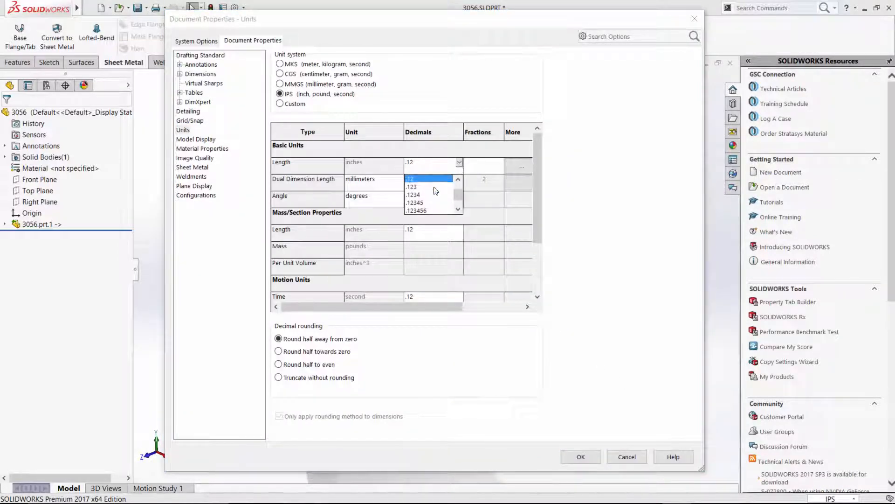
{"action": "left_click", "coordinate": [581, 456]}
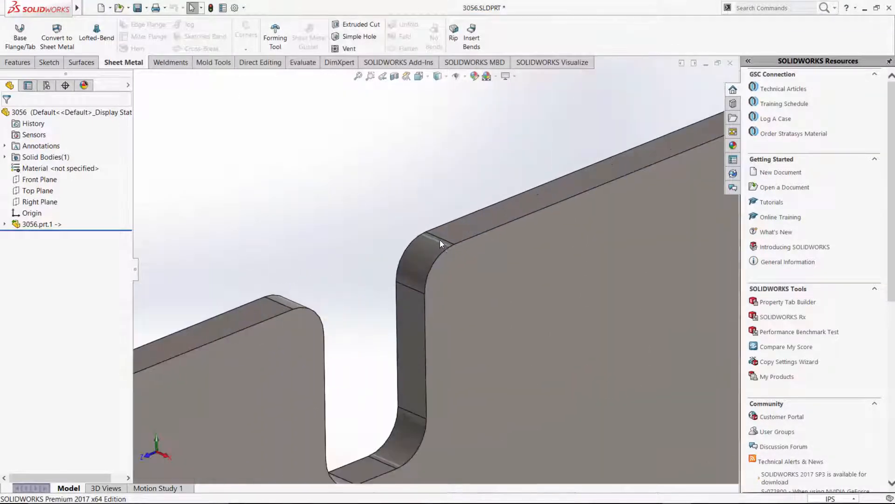
Step: Choose the bracket's large flat face as the fixed face for Convert to Sheet Metal
{"action": "left_click", "coordinate": [442, 240]}
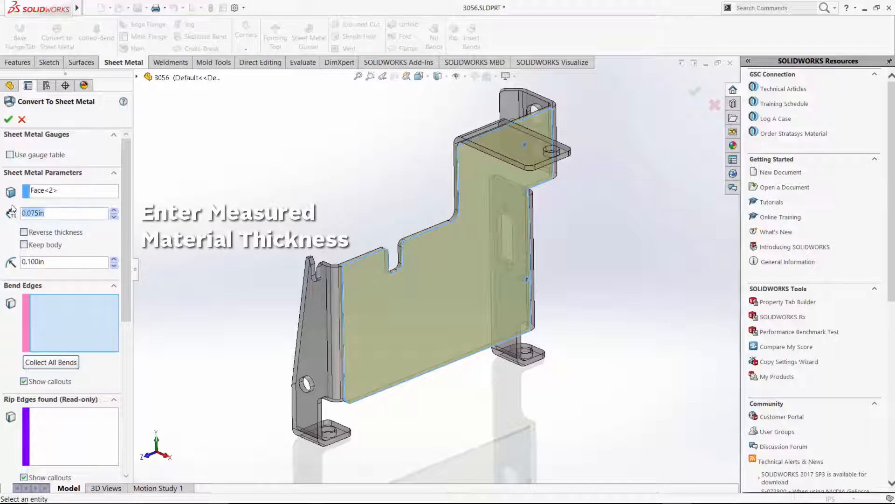
Step: Convert to sheet metal at 0.120in thickness, collecting all bends at 0.125 in radius
{"action": "type", "text": ".120"}
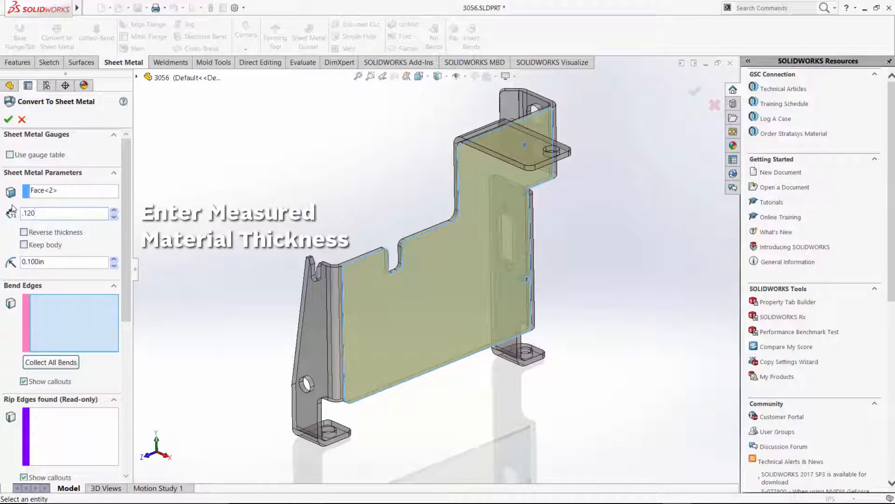
{"action": "type", "text": "0.120in"}
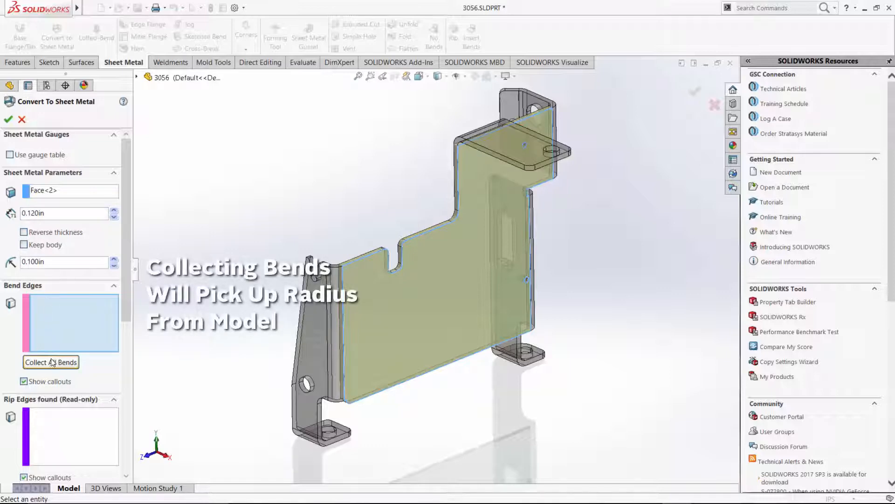
{"action": "left_click", "coordinate": [50, 362]}
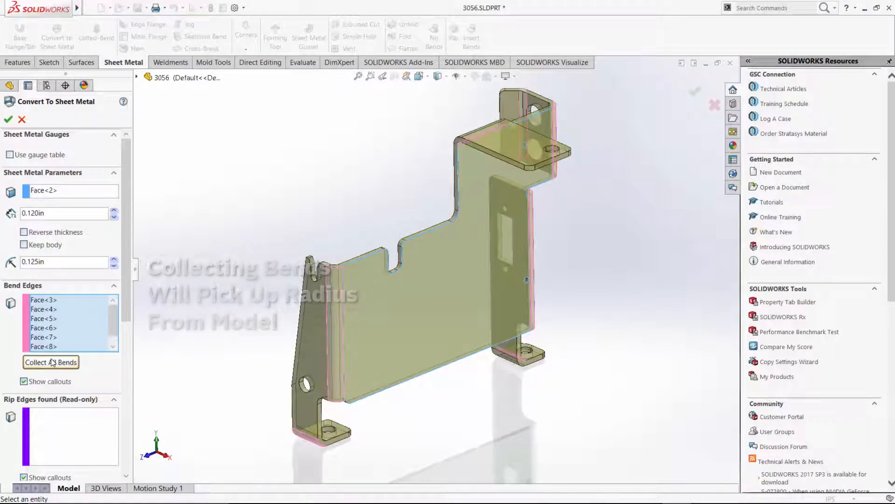
{"action": "left_click", "coordinate": [50, 362]}
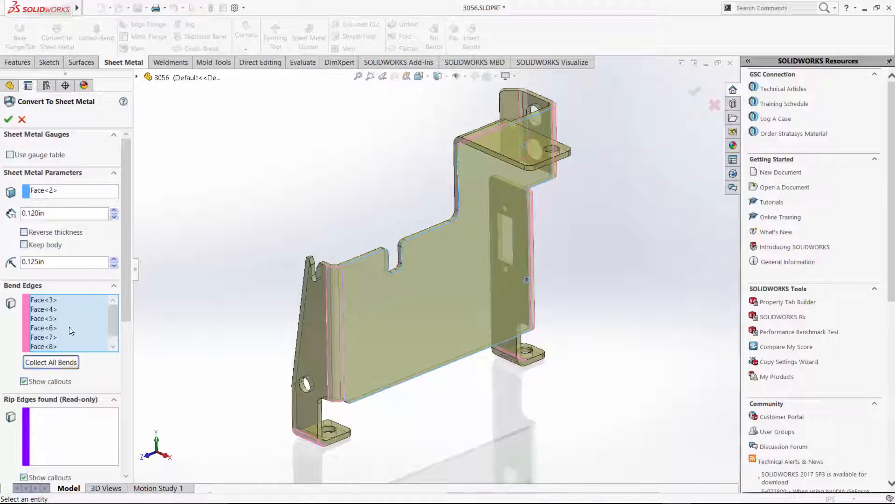
{"action": "left_click", "coordinate": [8, 119]}
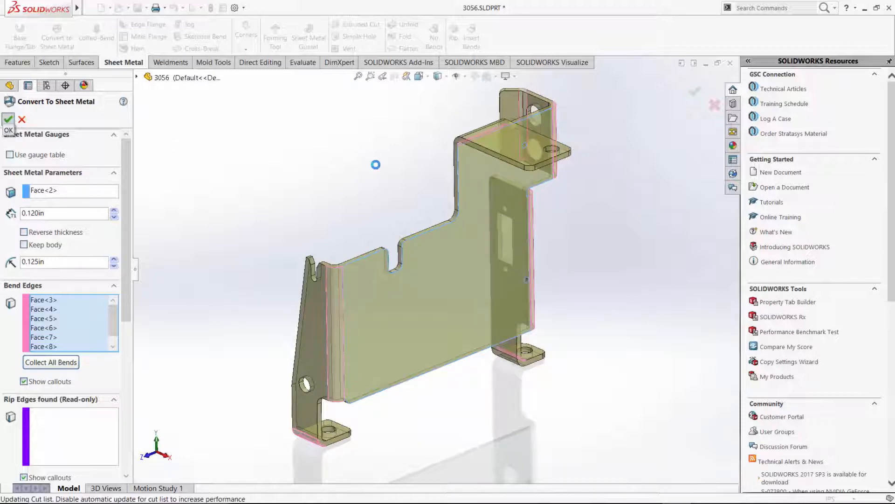
{"action": "left_click", "coordinate": [8, 121]}
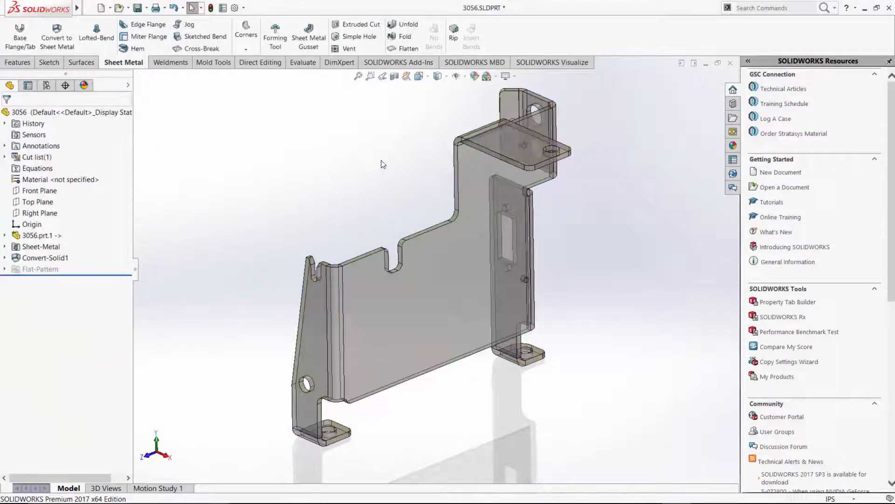
Step: Flatten the bracket to verify its flat pattern, then refold it
{"action": "left_click", "coordinate": [408, 36]}
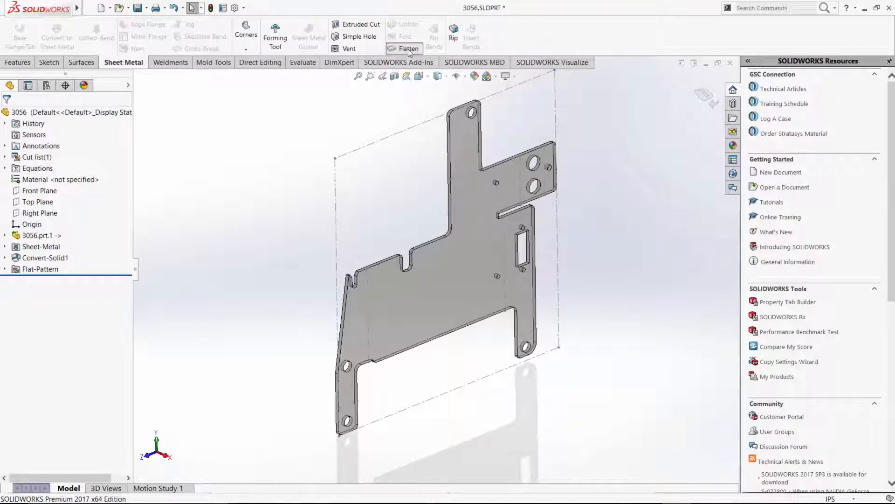
{"action": "left_click", "coordinate": [407, 49]}
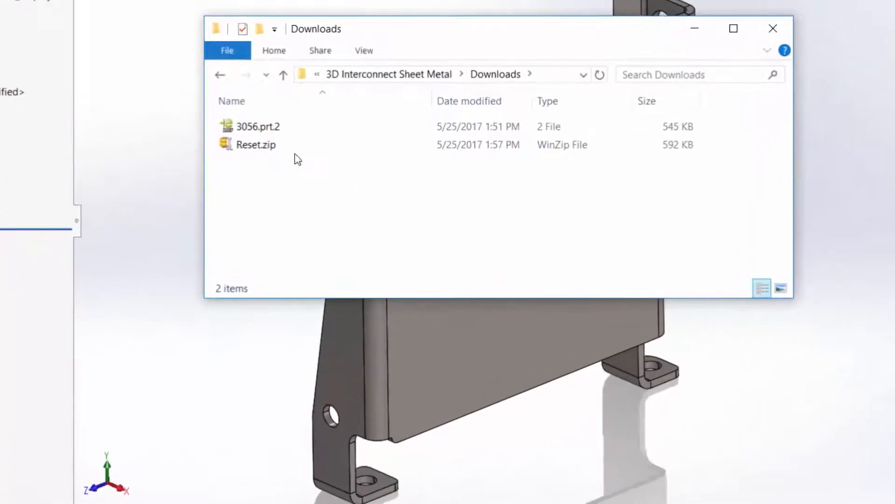
Step: Locate 3056.prt.2 in Downloads and move up to the 3D Interconnect Sheet Metal folder
{"action": "right_click", "coordinate": [257, 125]}
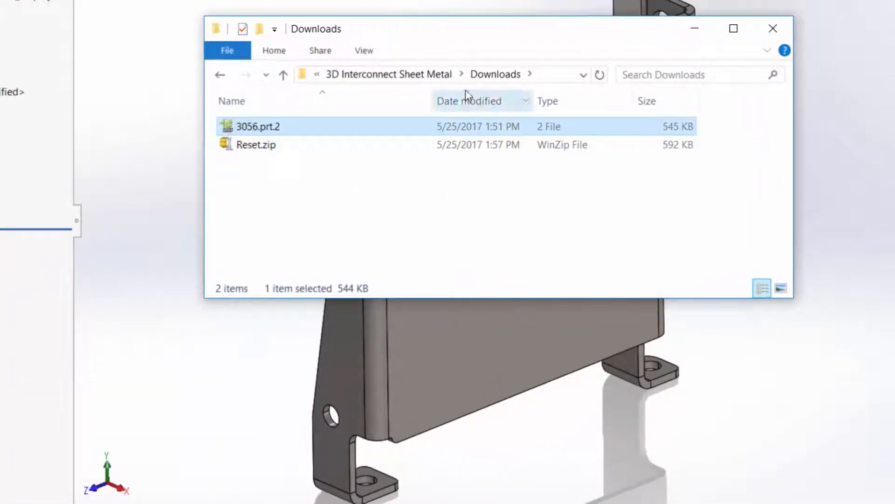
{"action": "left_click", "coordinate": [282, 75]}
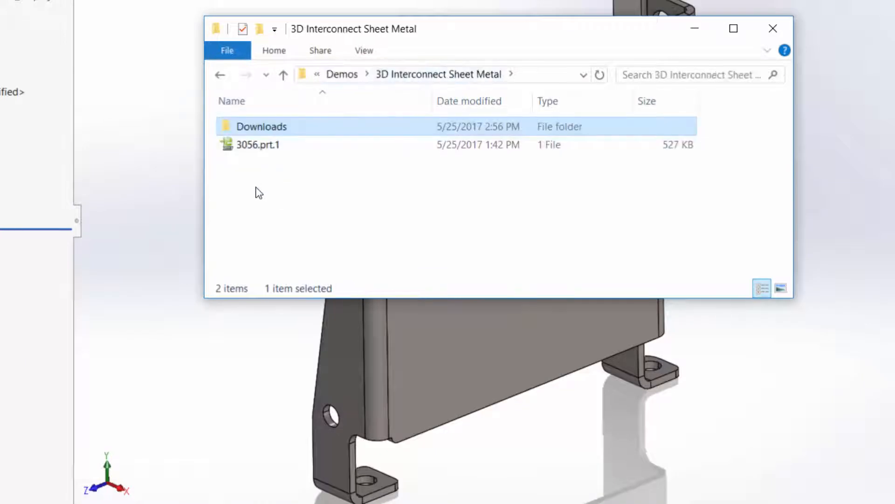
{"action": "right_click", "coordinate": [257, 191]}
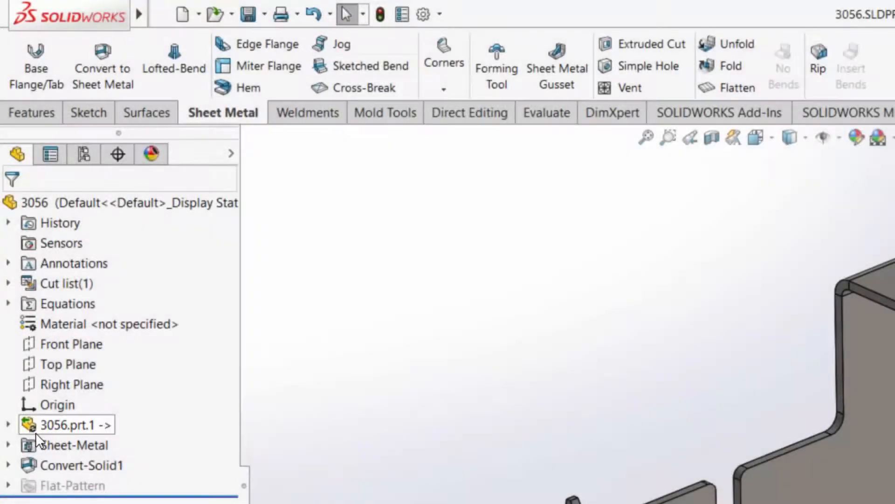
Step: Update the imported 3056.prt.1 feature to reference the revised file 3056.prt.2
{"action": "right_click", "coordinate": [67, 424]}
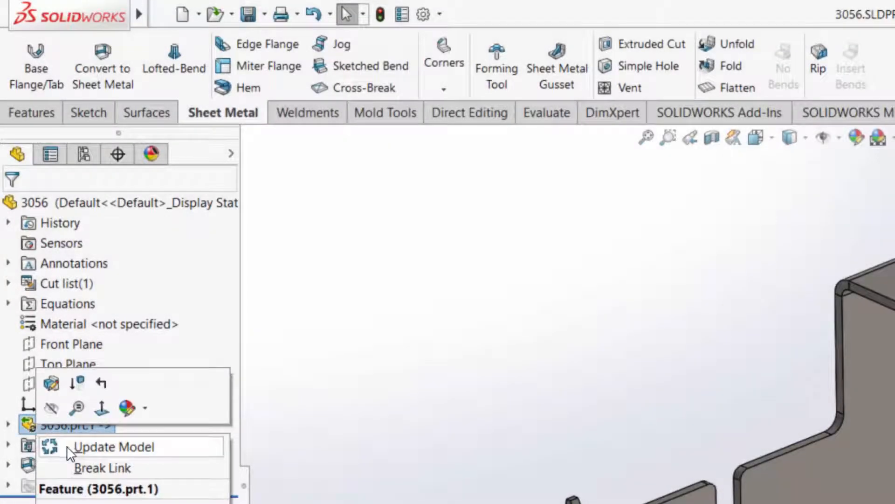
{"action": "left_click", "coordinate": [113, 447]}
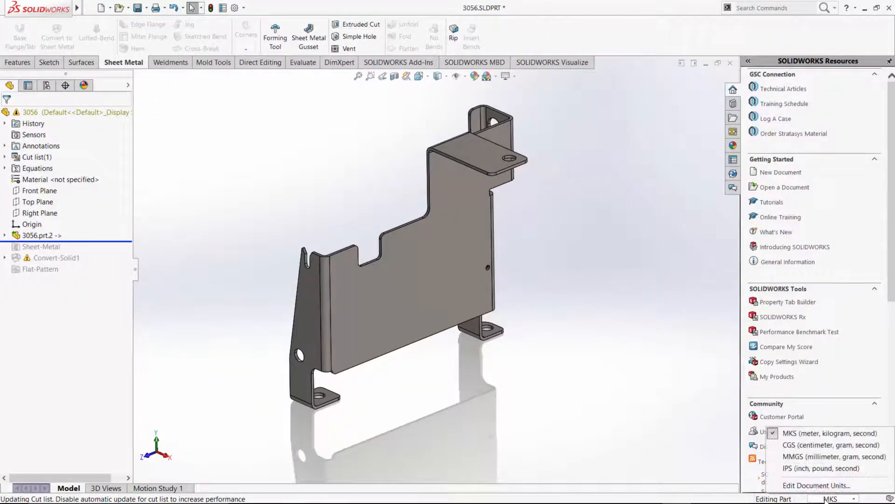
Step: Switch the document unit system to IPS (inch, pound, second)
{"action": "left_click", "coordinate": [817, 485]}
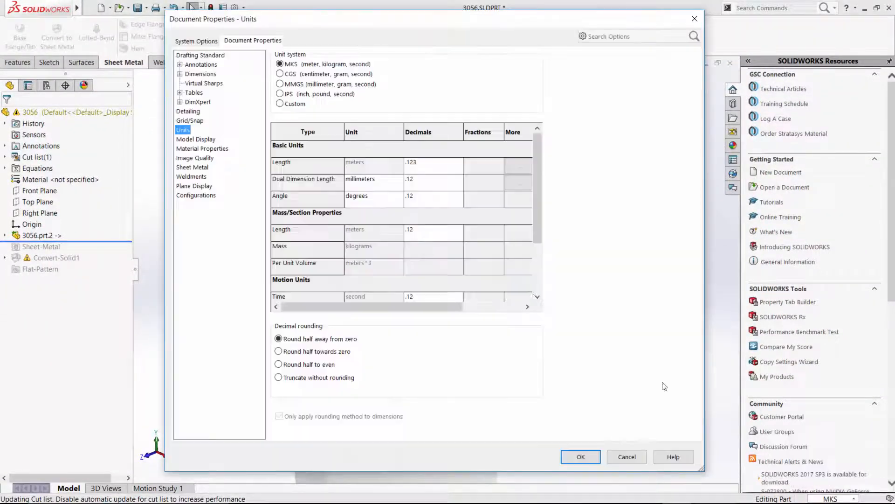
{"action": "left_click", "coordinate": [279, 103]}
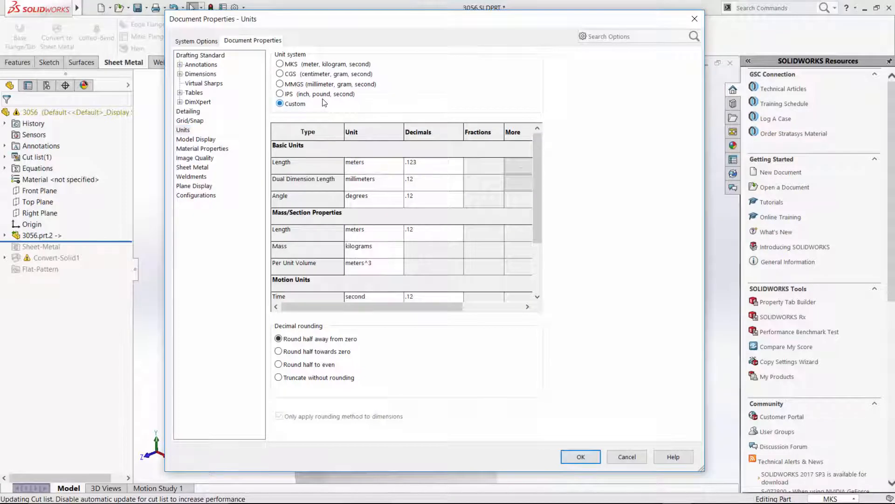
{"action": "left_click", "coordinate": [280, 93]}
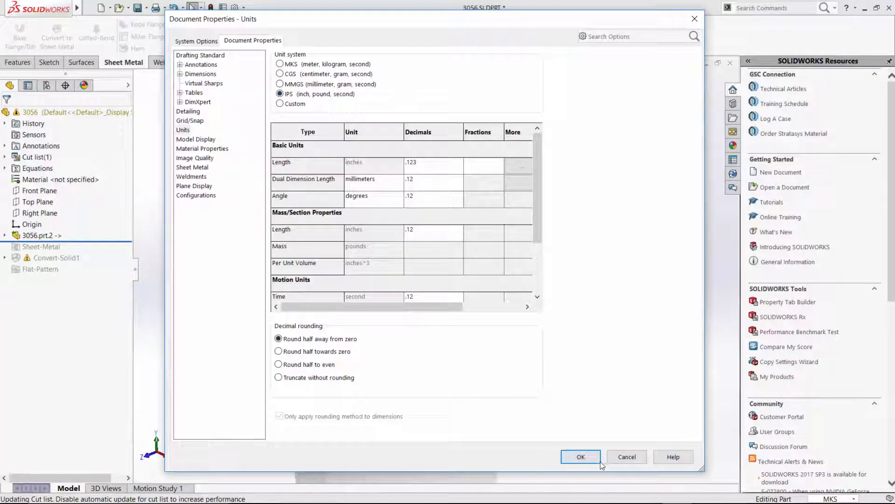
{"action": "left_click", "coordinate": [580, 456]}
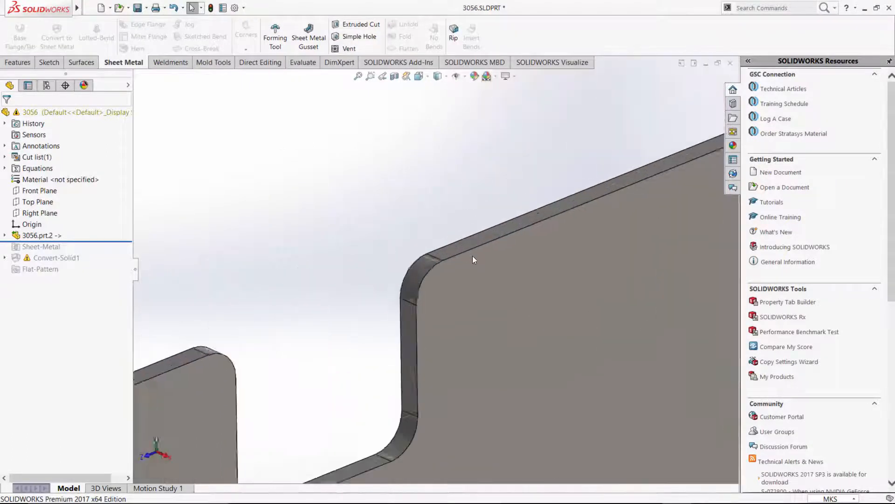
Step: Roll the feature tree forward so the Sheet-Metal feature is active again
{"action": "left_click", "coordinate": [417, 263]}
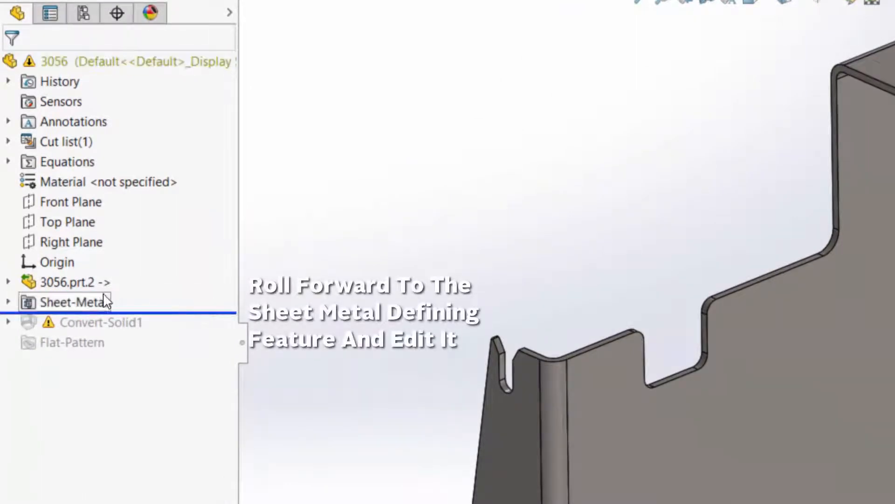
Step: Change the Sheet-Metal feature thickness to .075 in
{"action": "double_click", "coordinate": [75, 302]}
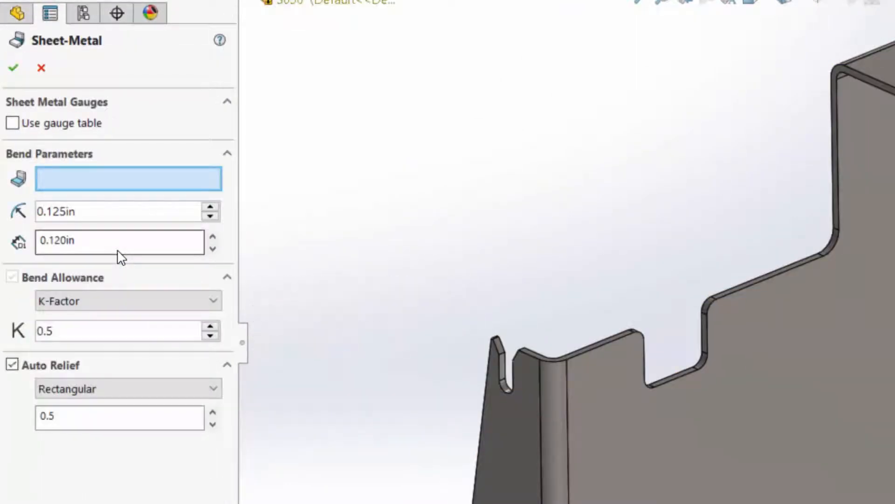
{"action": "left_click", "coordinate": [114, 240]}
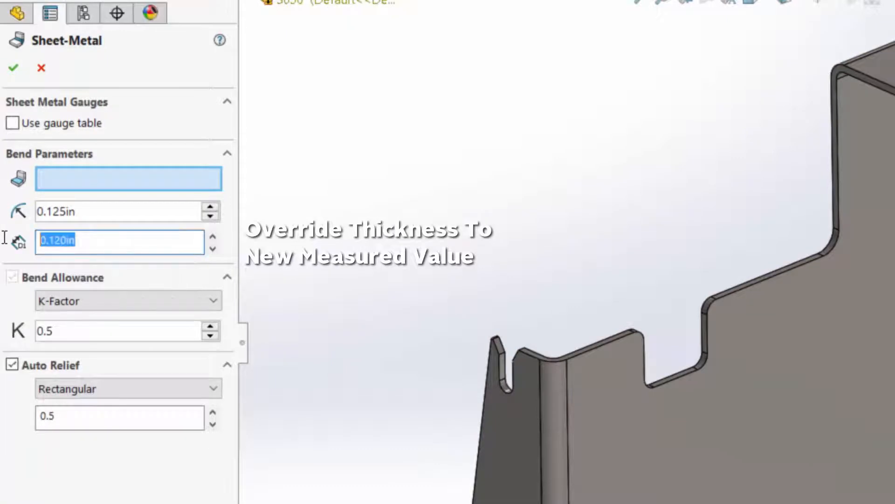
{"action": "type", "text": ".075"}
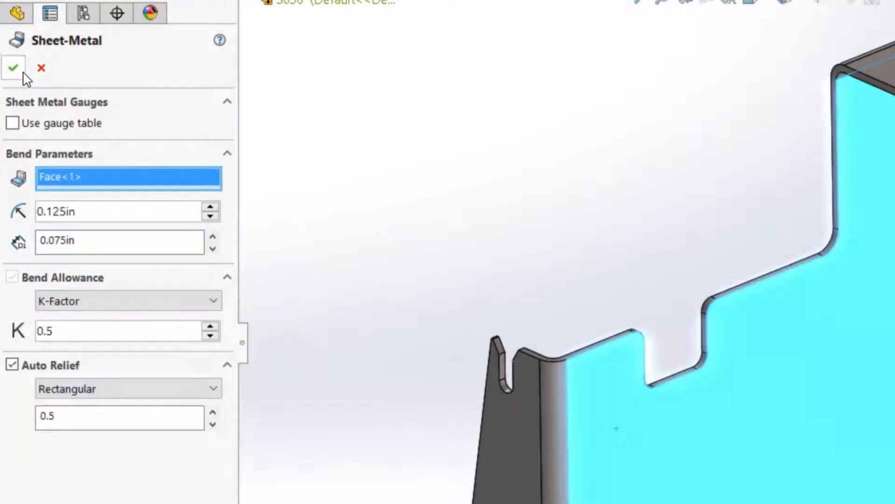
{"action": "left_click", "coordinate": [13, 68]}
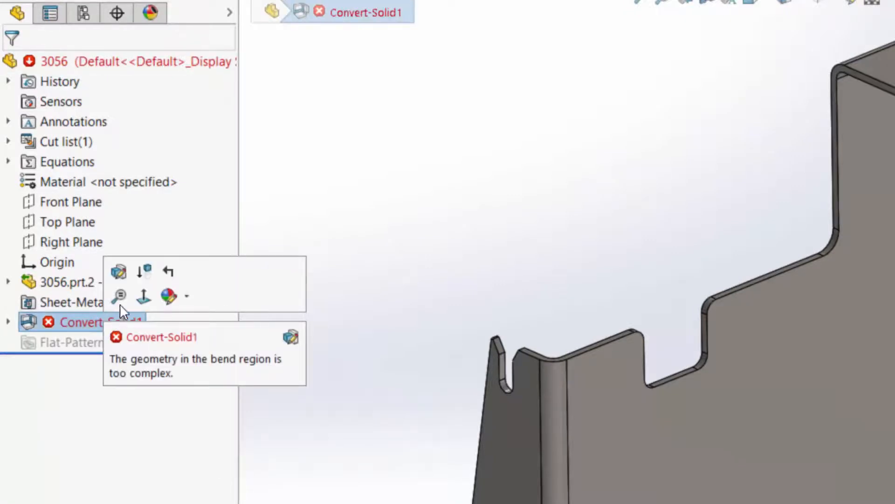
Step: Repair Convert-Solid1 with a new fixed flat face and all bends re-collected via Collect All Bends
{"action": "left_click", "coordinate": [119, 271]}
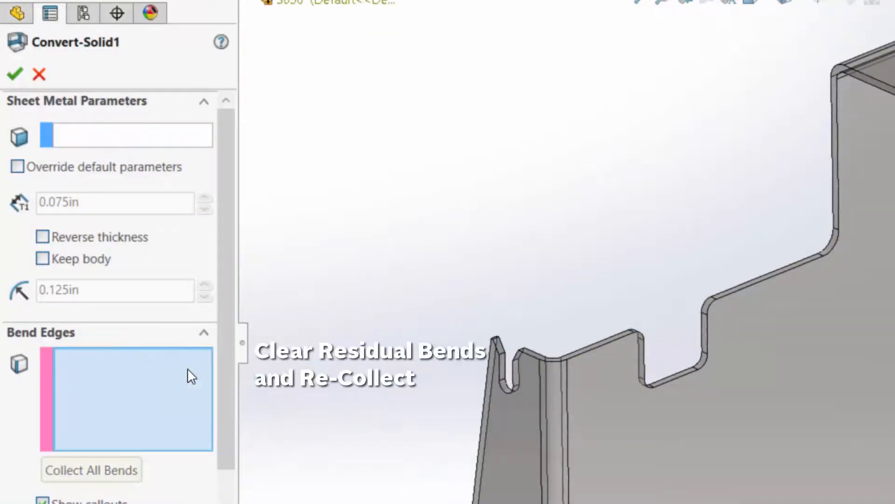
{"action": "left_click", "coordinate": [628, 446]}
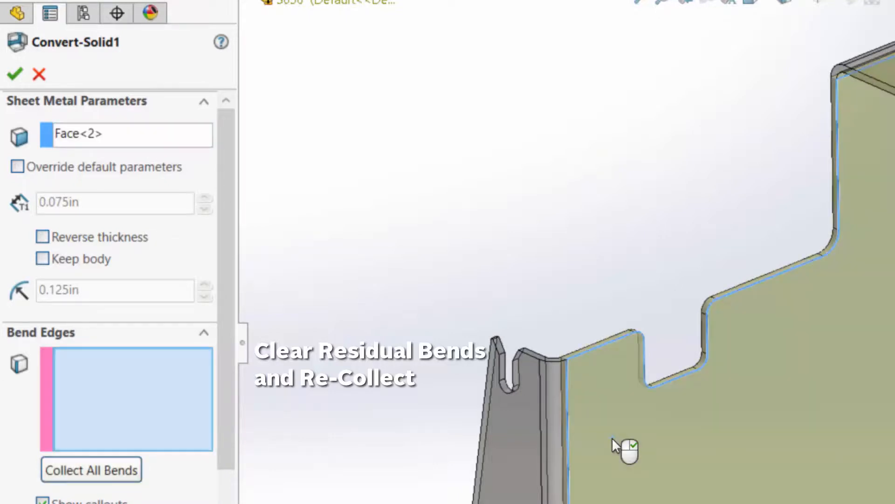
{"action": "left_click", "coordinate": [90, 469]}
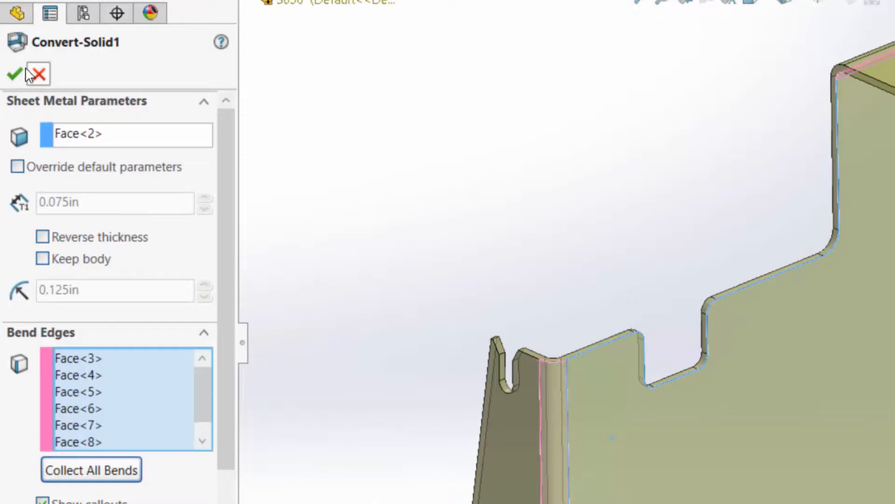
{"action": "left_click", "coordinate": [14, 72]}
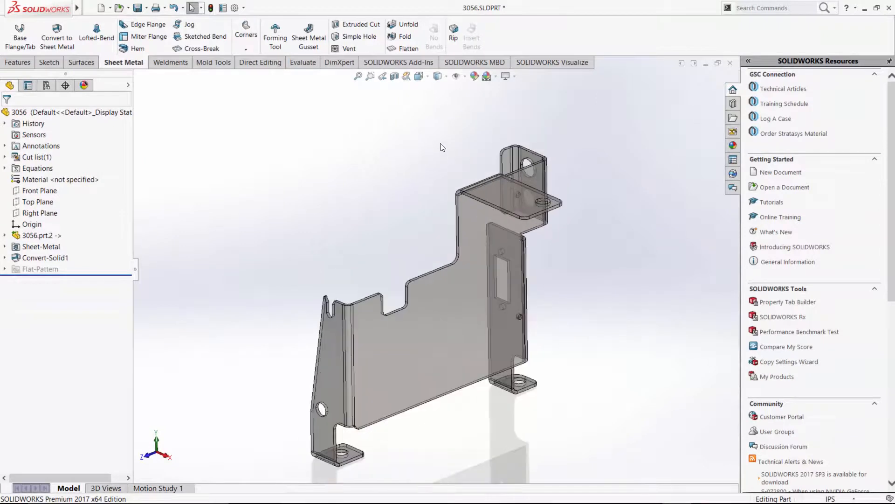
{"action": "left_click", "coordinate": [408, 48]}
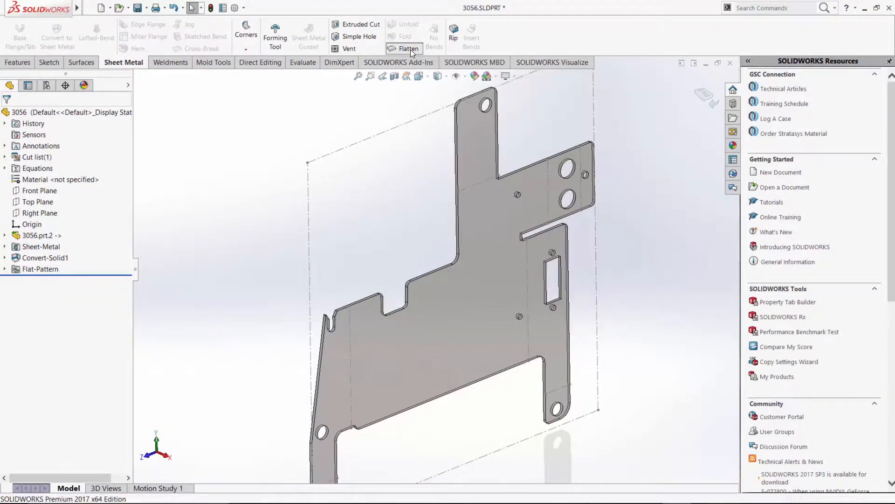
{"action": "left_click", "coordinate": [408, 48]}
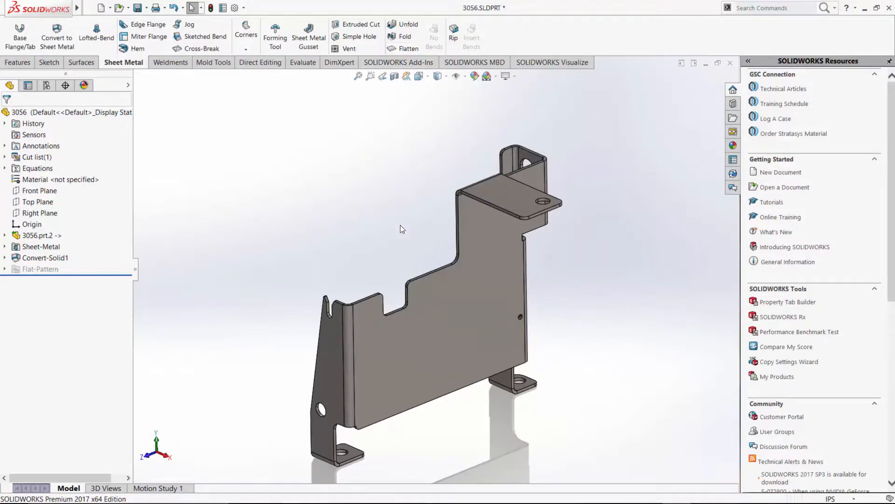